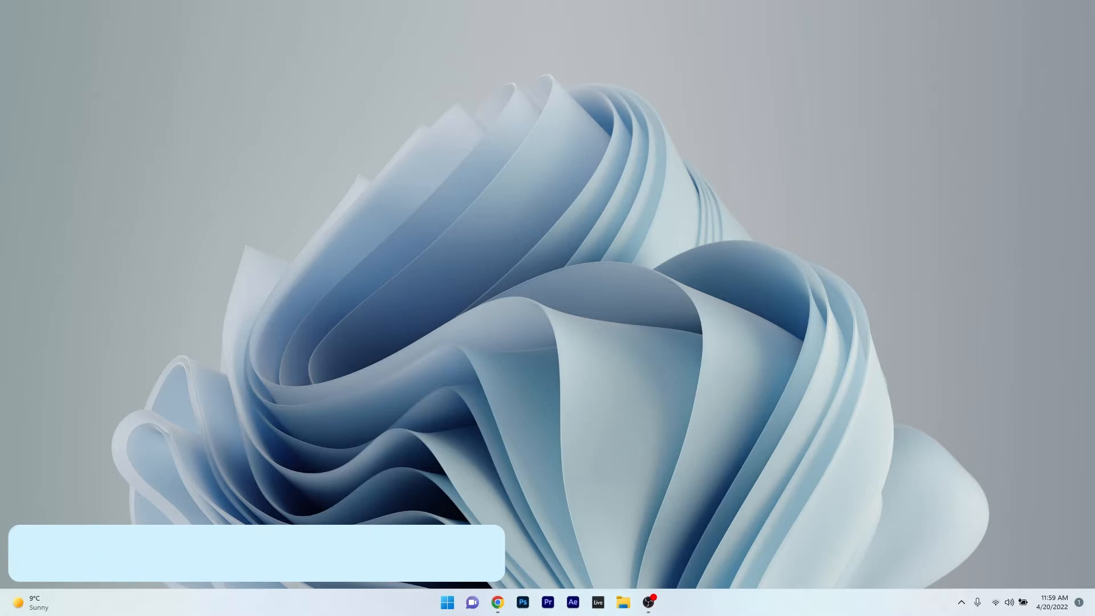
- Run a fresh Windows Update check from Settings and confirm the system is up to date
left_click(446, 601)
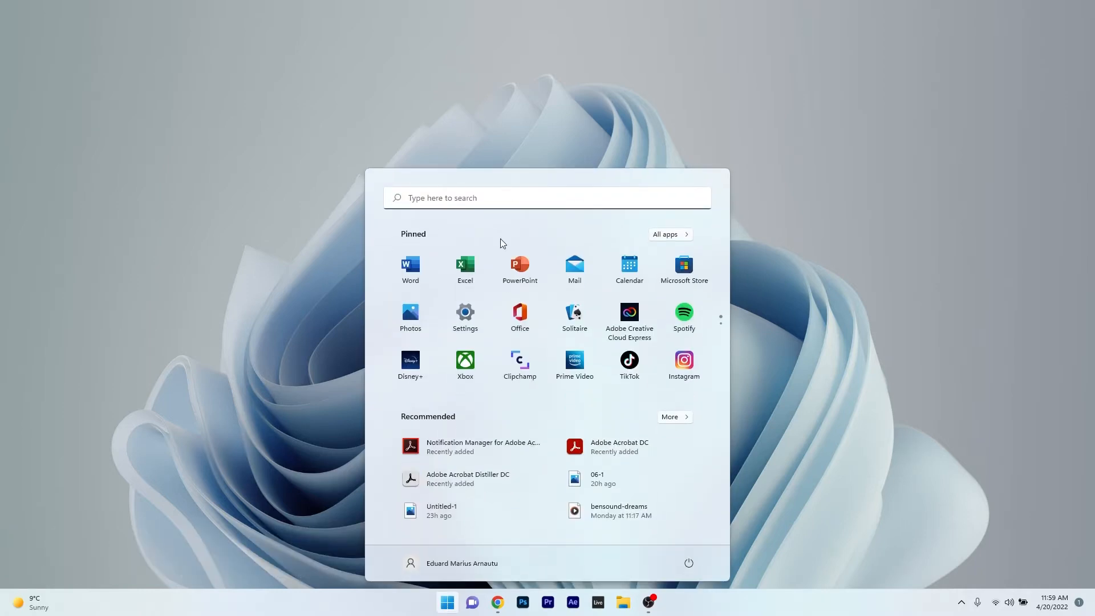
left_click(465, 311)
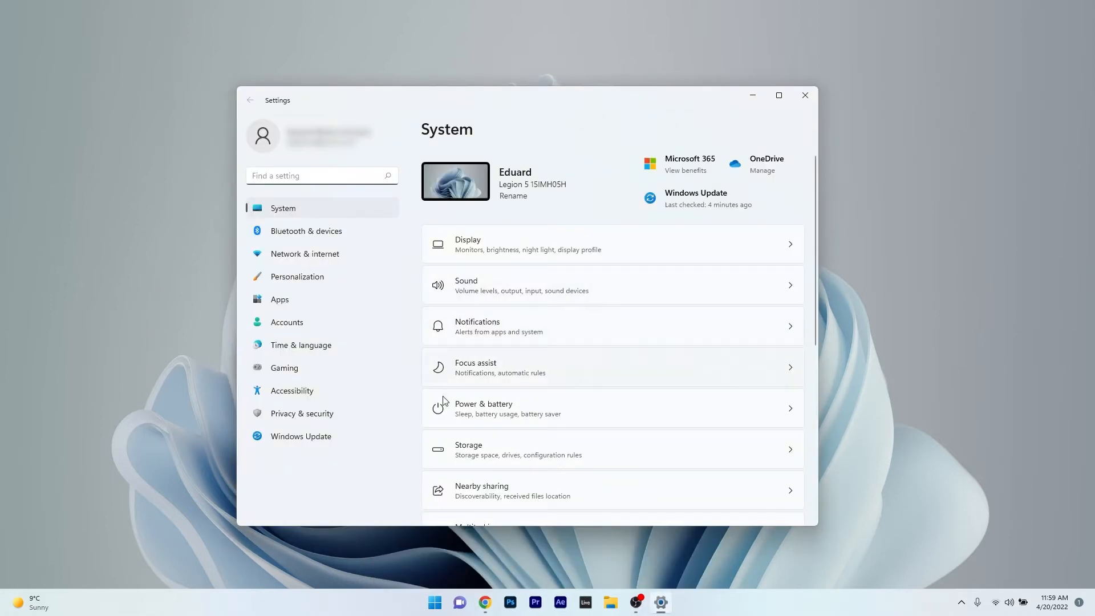
mouse_move(307, 443)
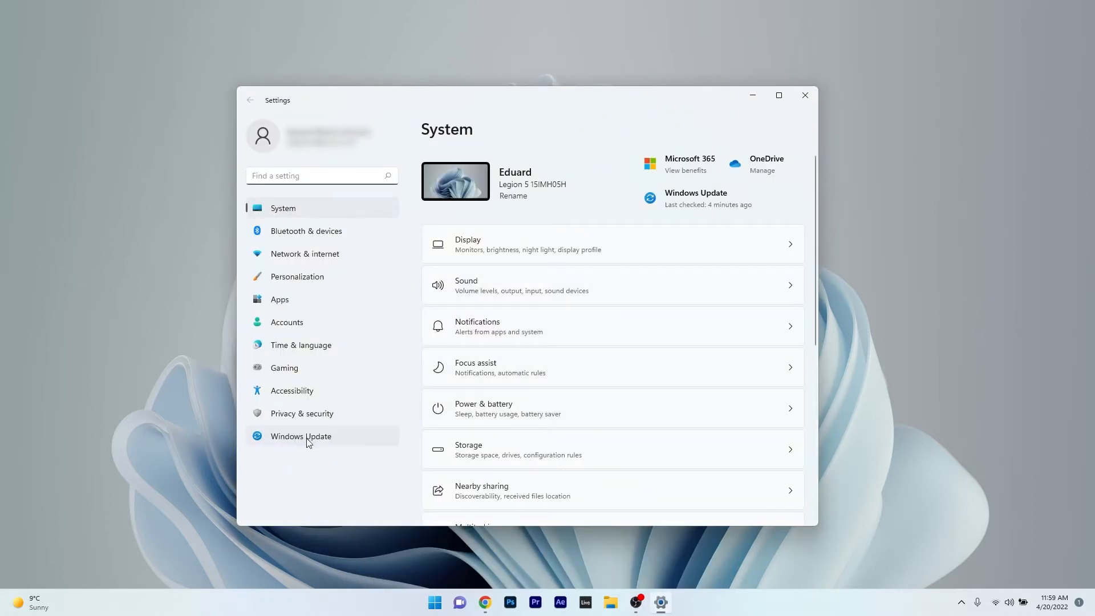
left_click(300, 436)
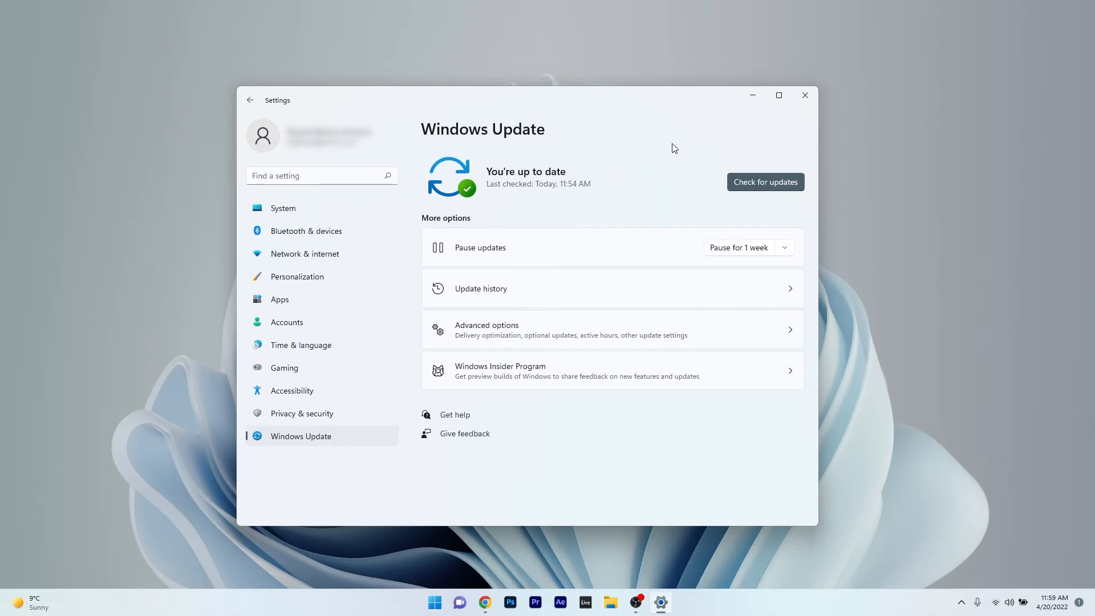
left_click(765, 181)
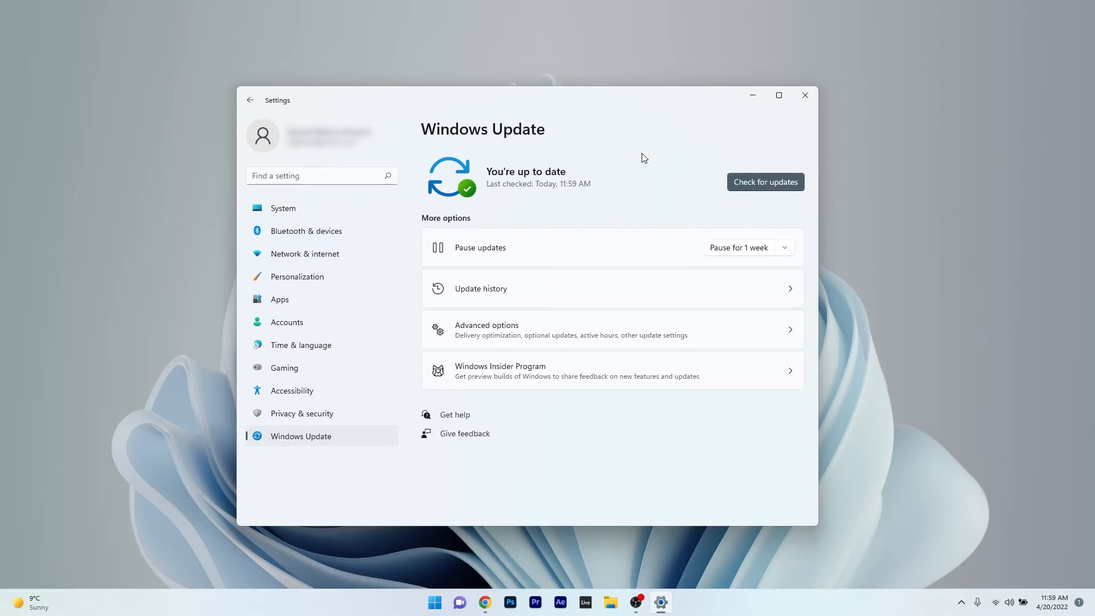
mouse_move(803, 121)
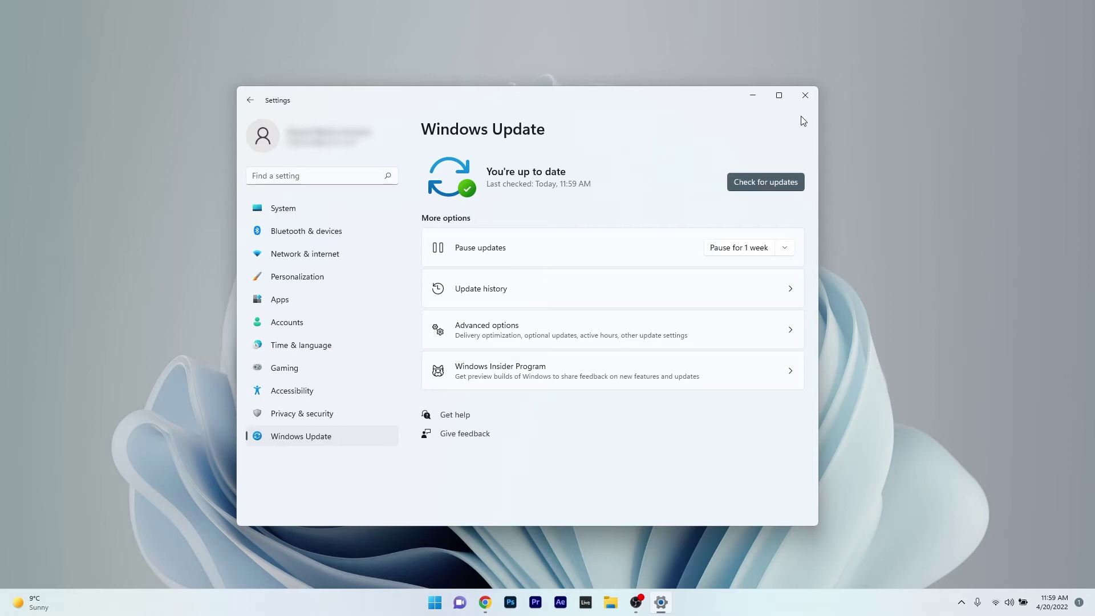
- Close Settings and bring up Device Manager with the Display adapters category expanded
left_click(805, 96)
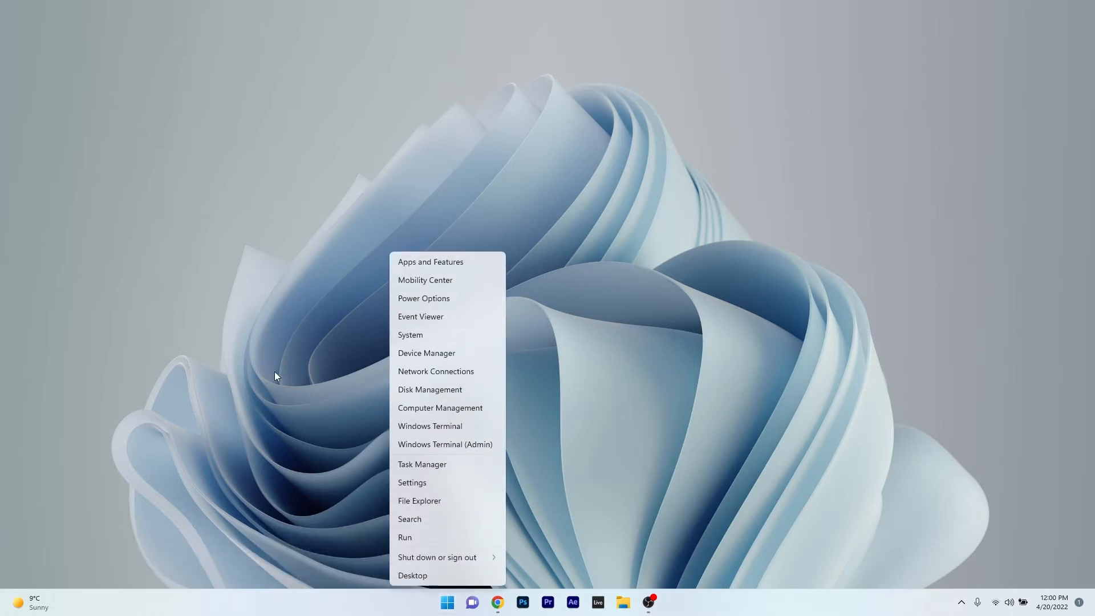
left_click(481, 357)
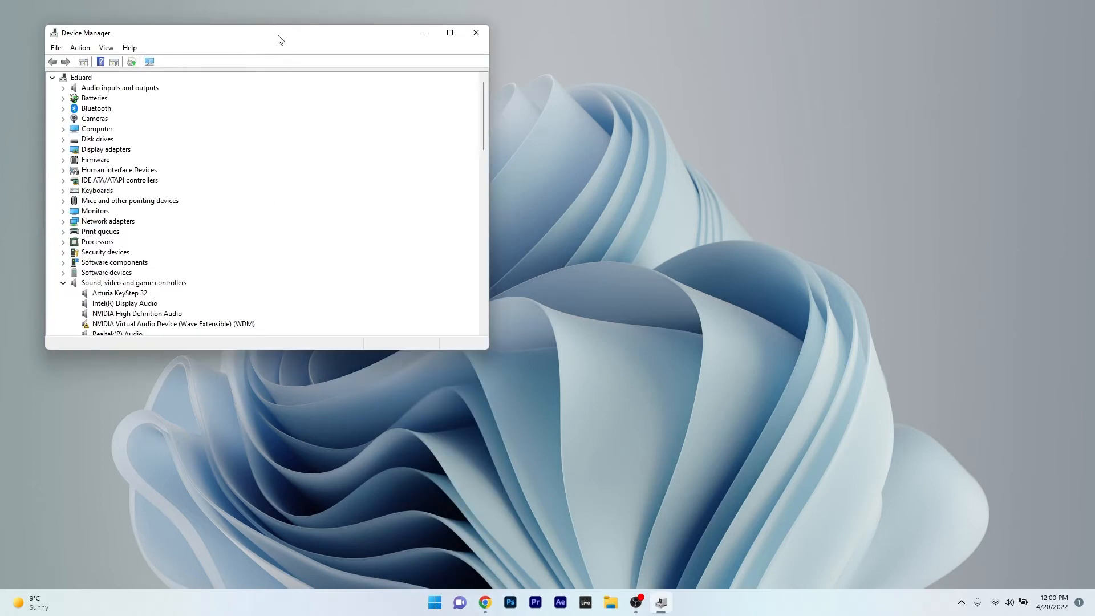
left_click_drag(279, 33, 520, 140)
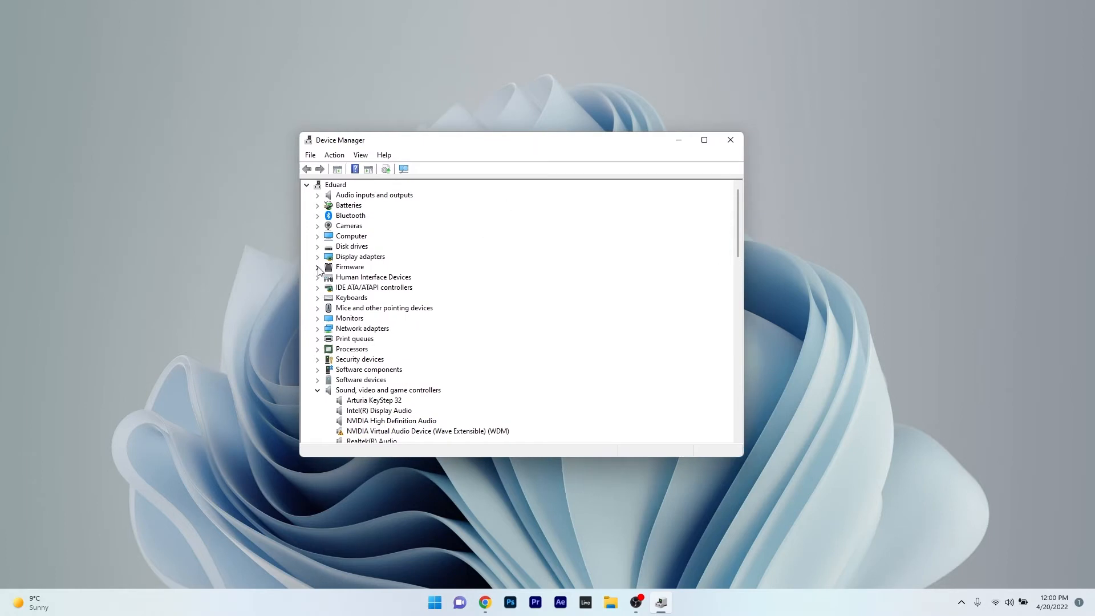
left_click(317, 256)
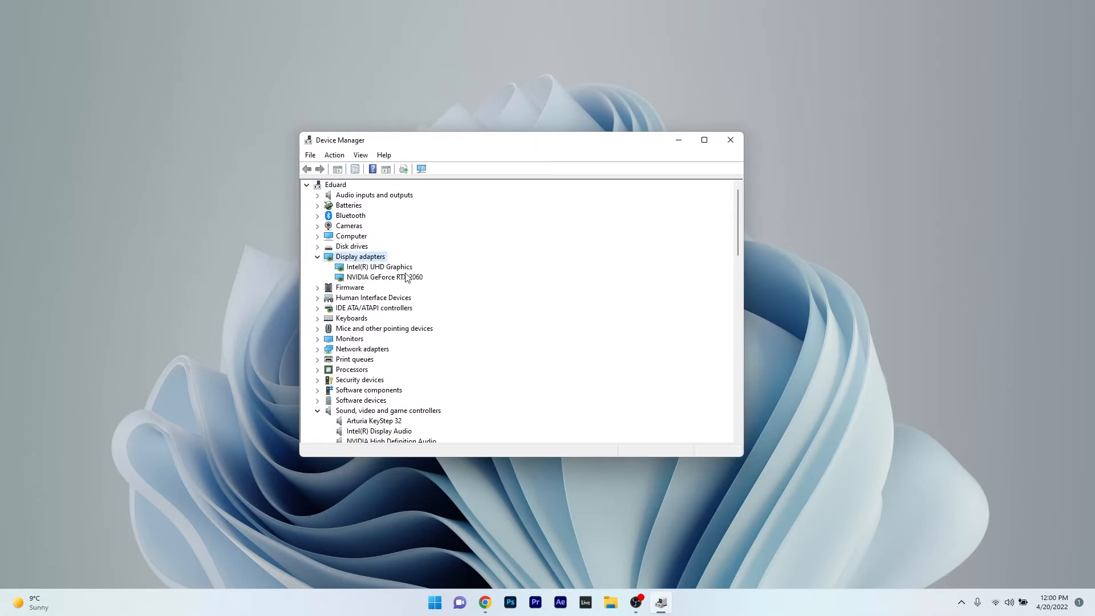
- Search automatically for a newer NVIDIA GeForce RTX 2060 driver; best driver already installed
right_click(384, 276)
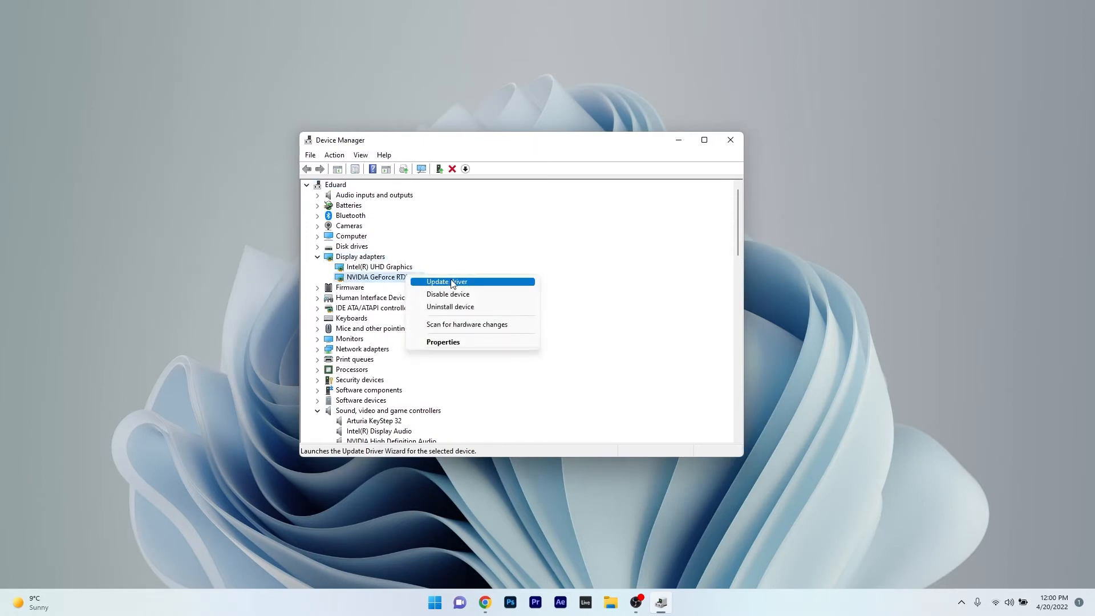
left_click(447, 281)
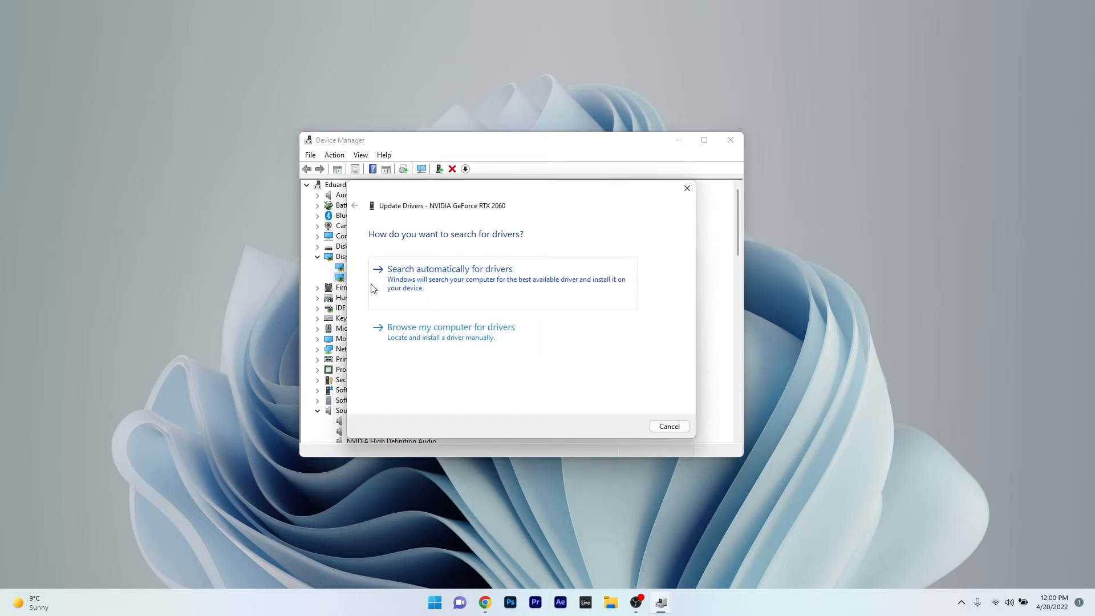
left_click(450, 269)
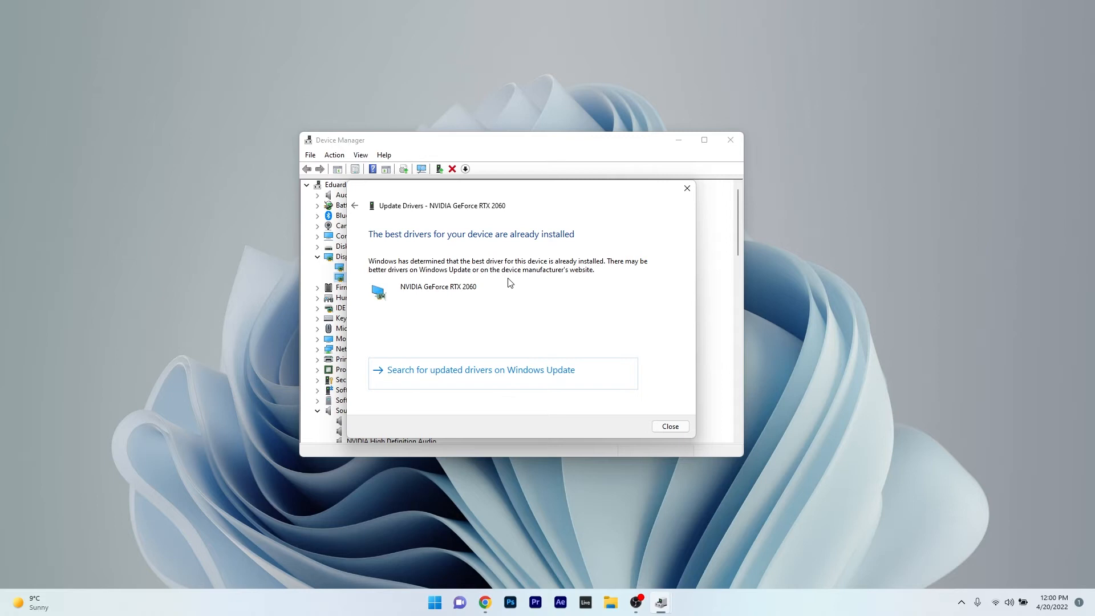
mouse_move(660, 265)
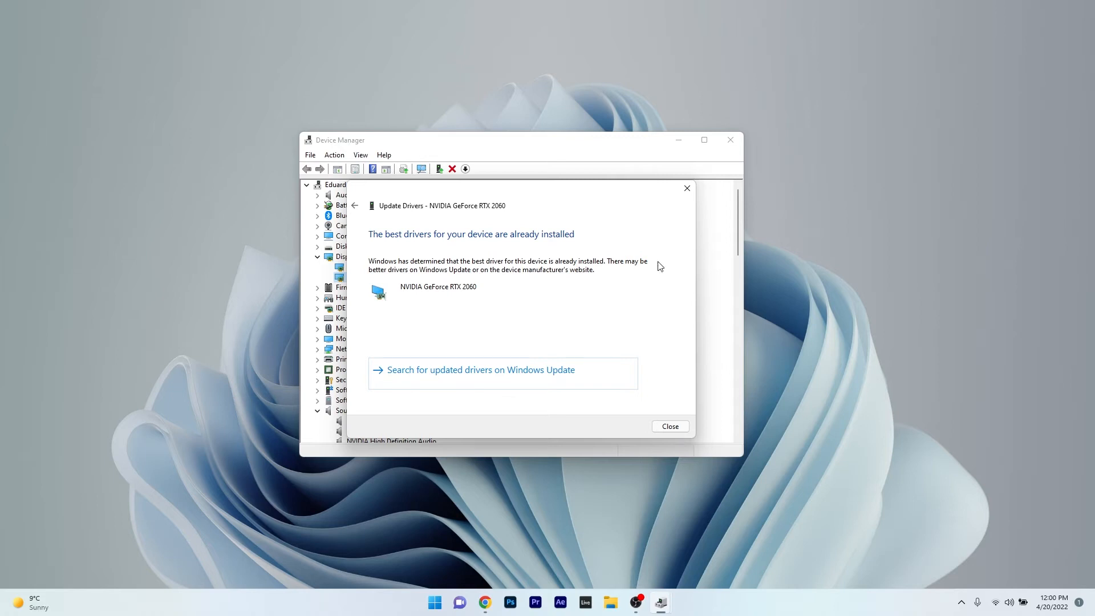
- Dismiss the driver result and start uninstalling the NVIDIA GeForce RTX 2060, answering the Uninstall Device dialog
left_click(670, 425)
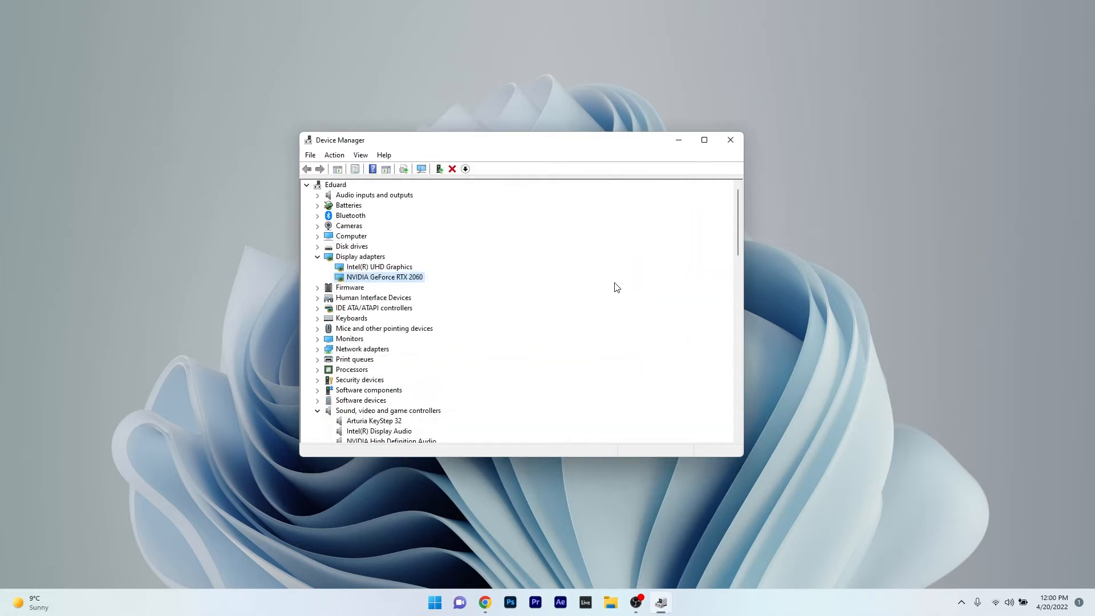
mouse_move(574, 300)
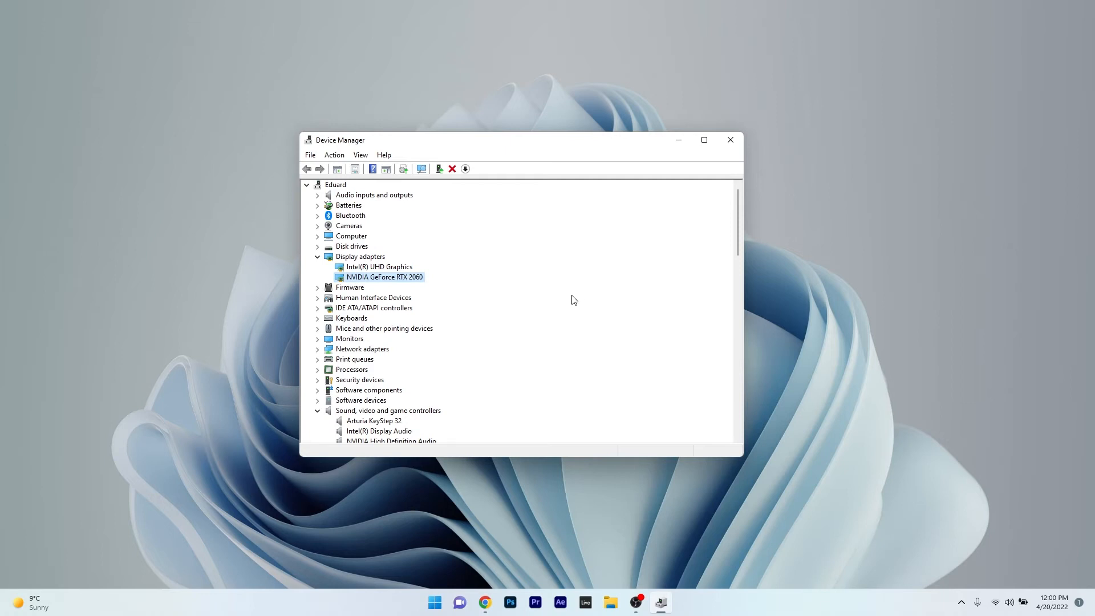
right_click(384, 277)
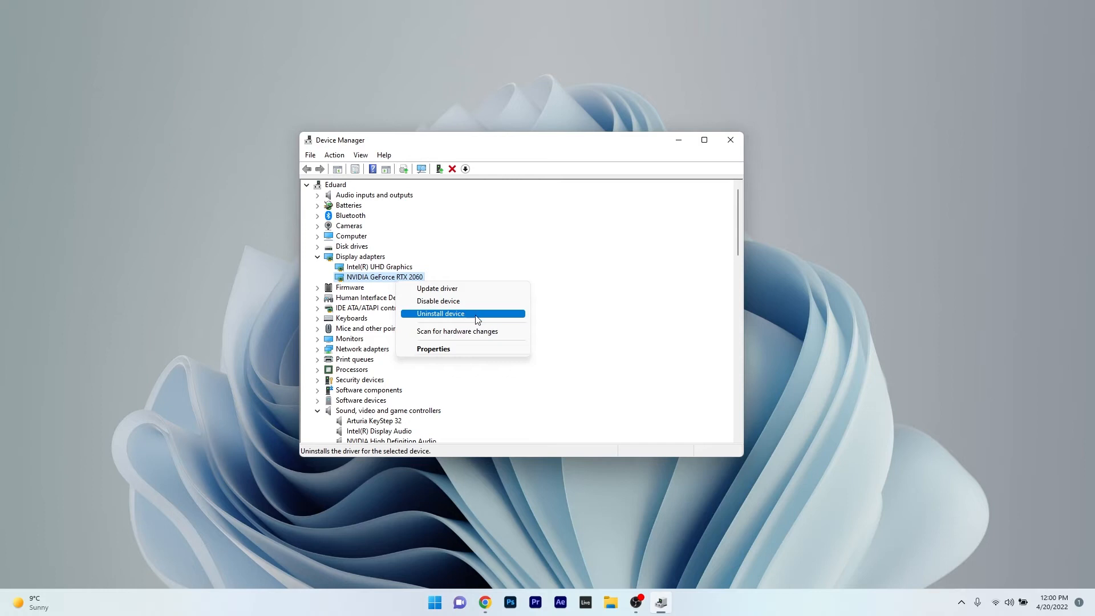
left_click(441, 314)
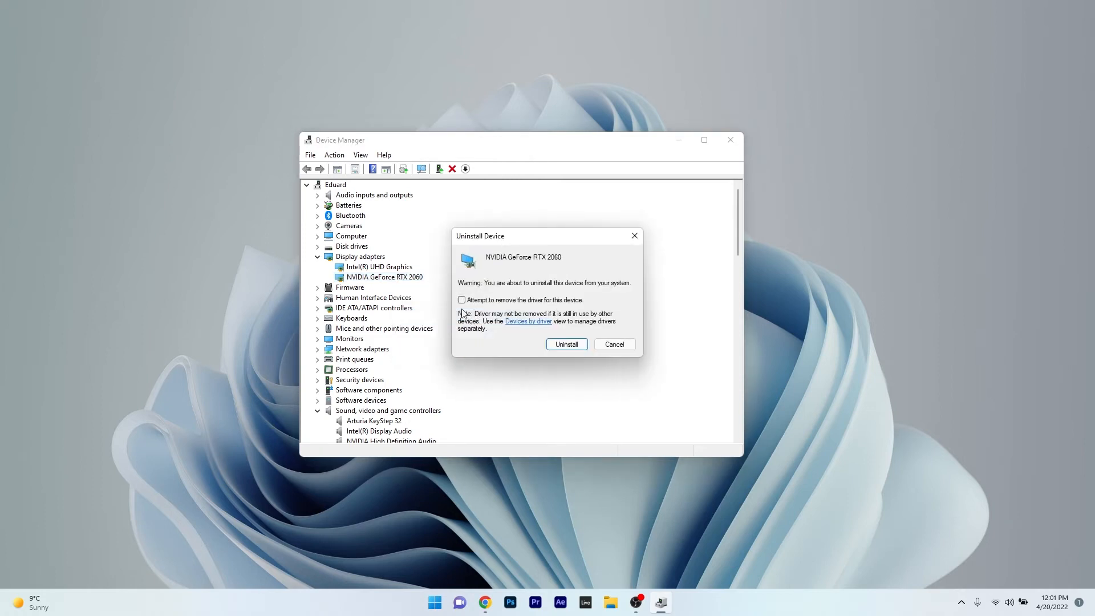
left_click(461, 300)
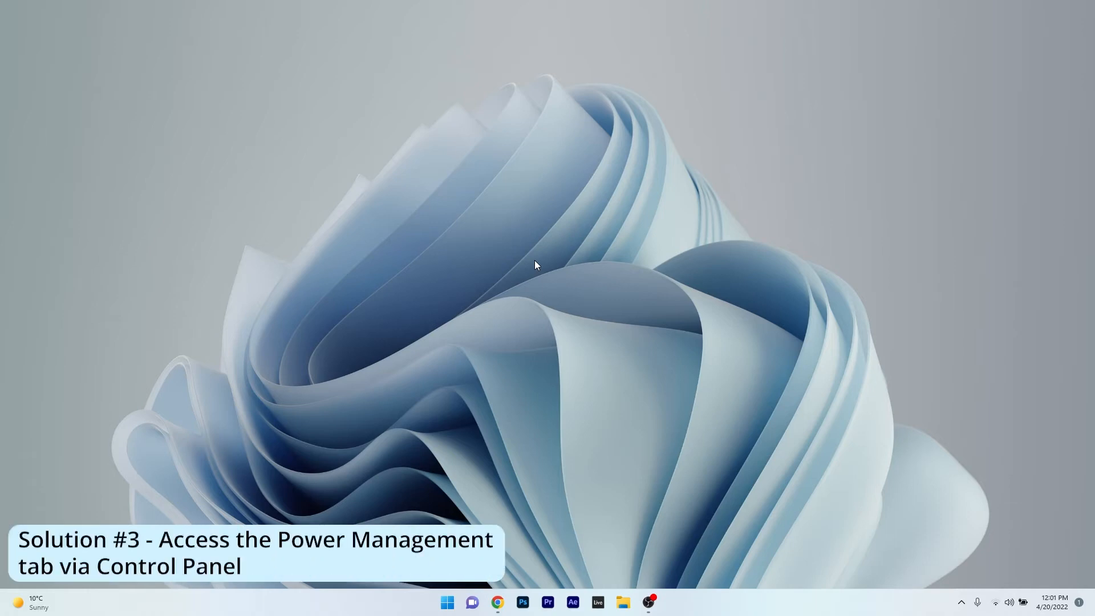
- Reach the Wireless Device properties through Control Panel's Devices and Printers
left_click(446, 602)
type("control")
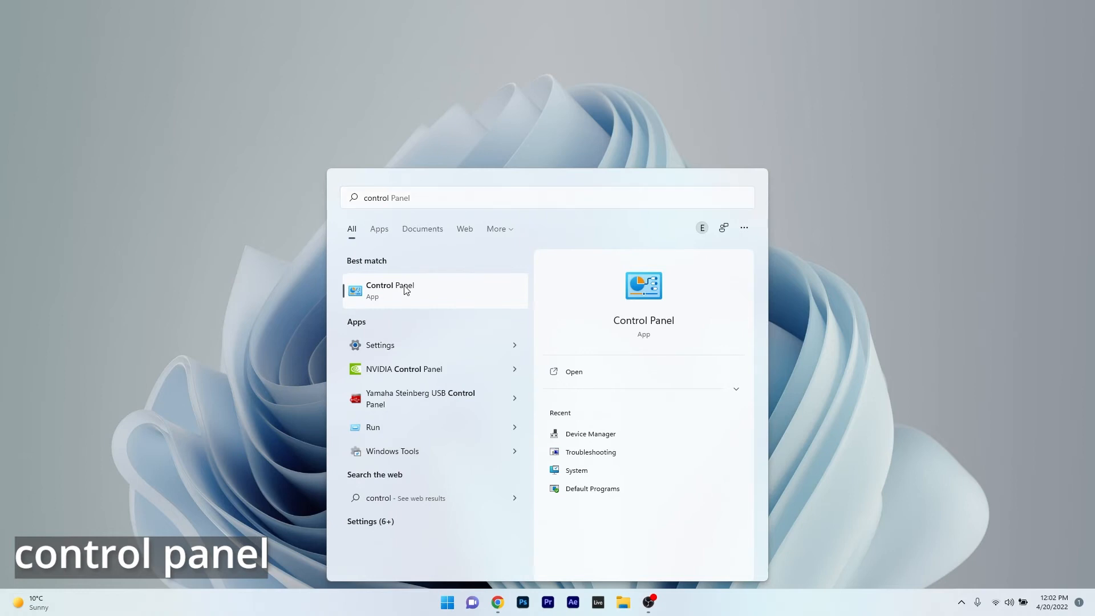
left_click(390, 290)
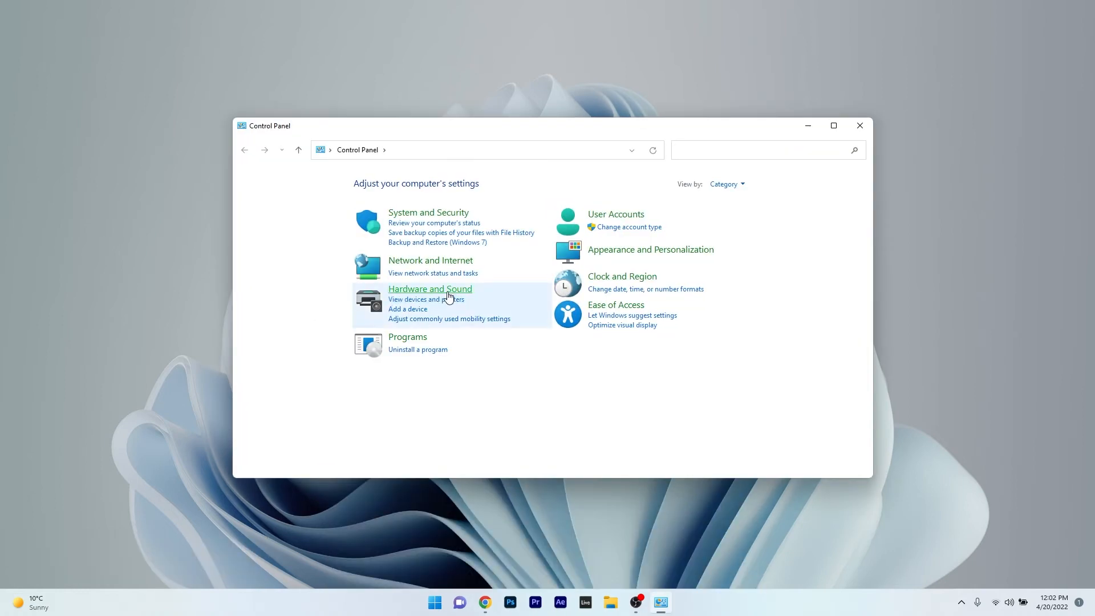
left_click(430, 289)
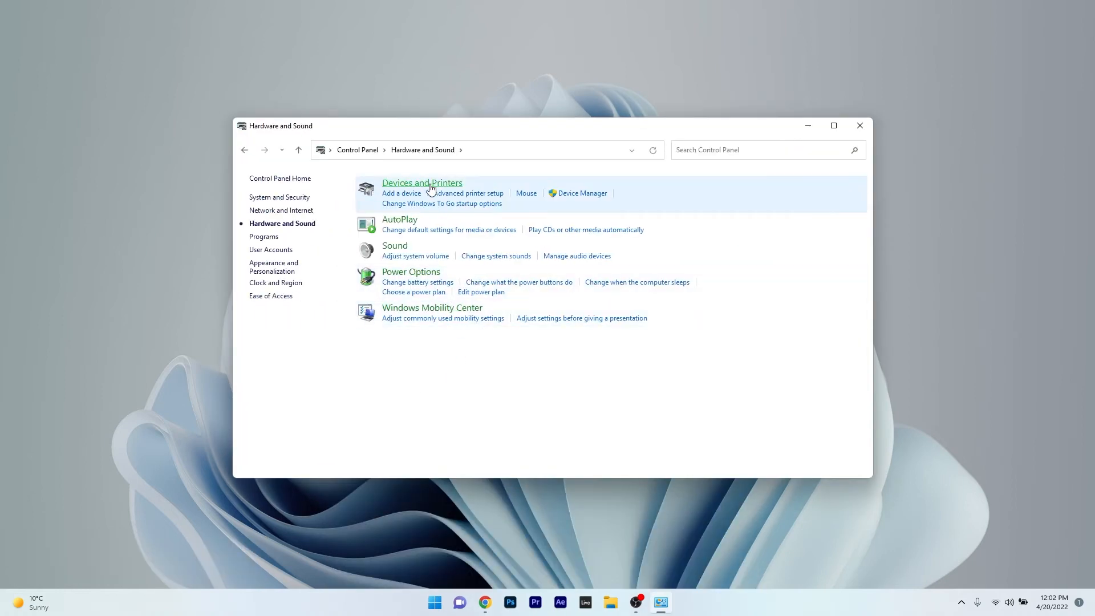
left_click(422, 183)
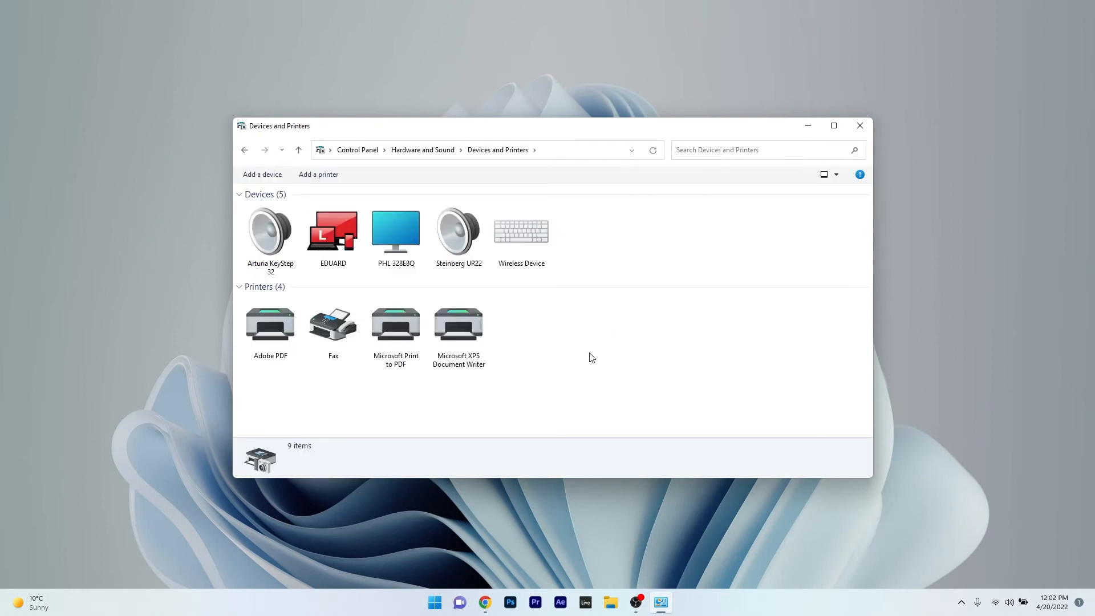
right_click(521, 230)
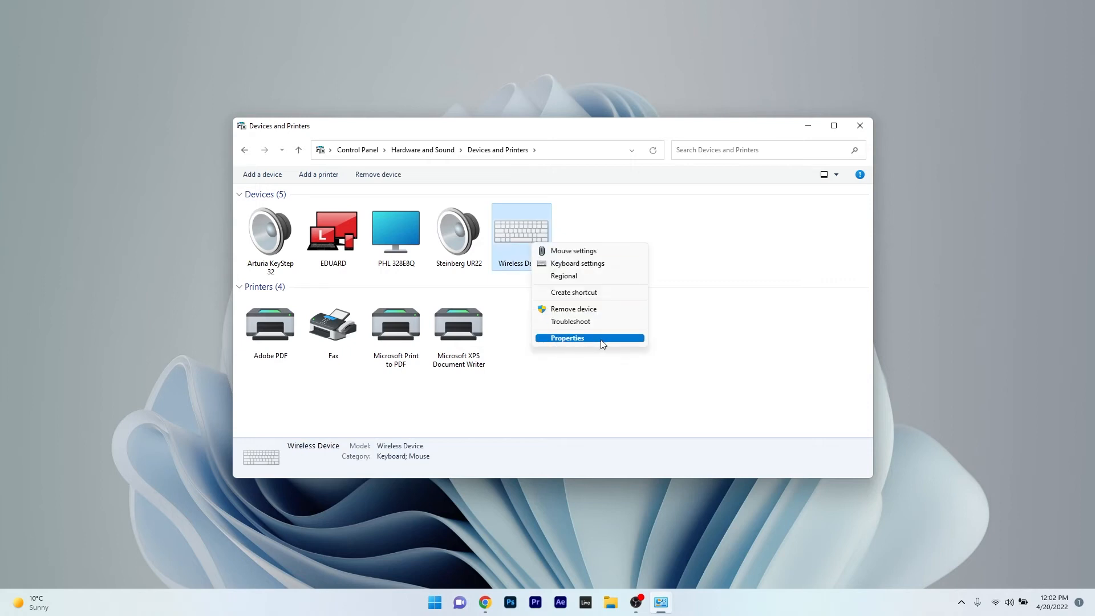
left_click(567, 338)
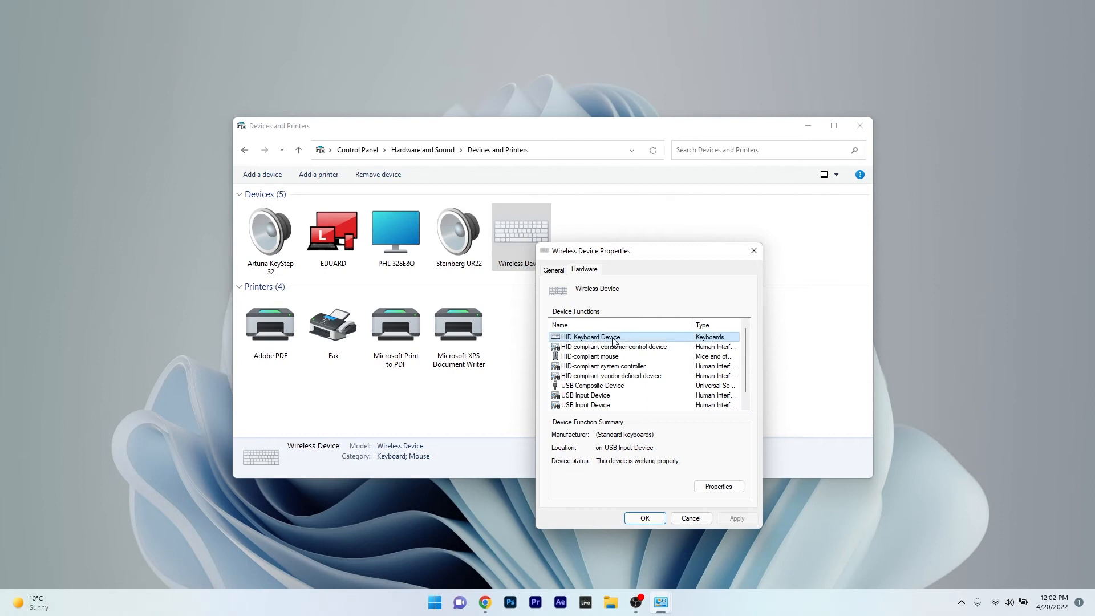
- Keep 'Allow this device to wake the computer' enabled for the HID keyboard, save, and close Devices and Printers
left_click(718, 485)
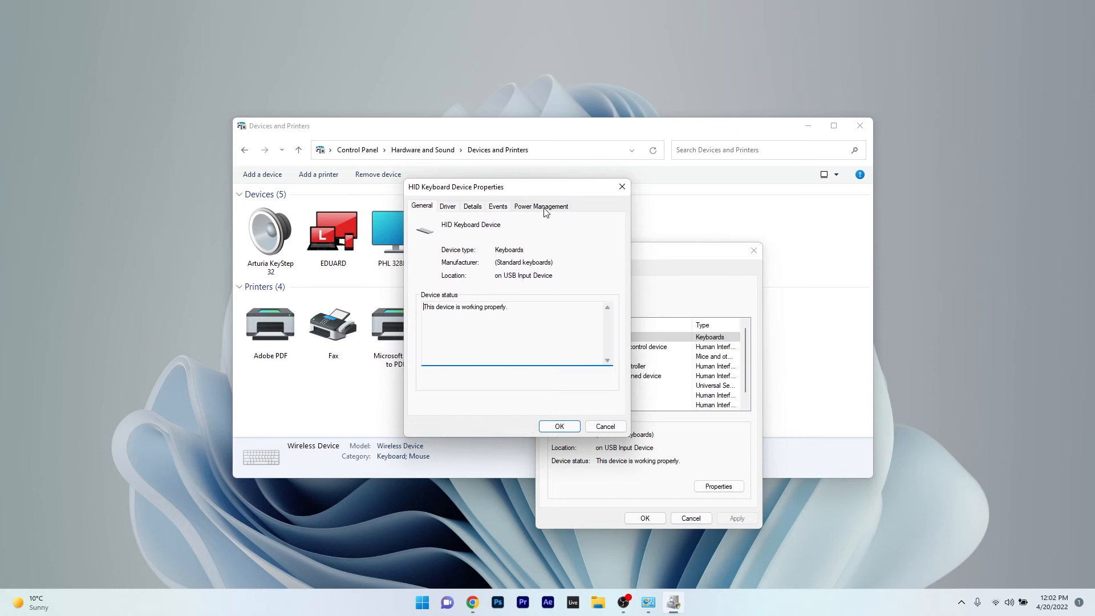
left_click(541, 206)
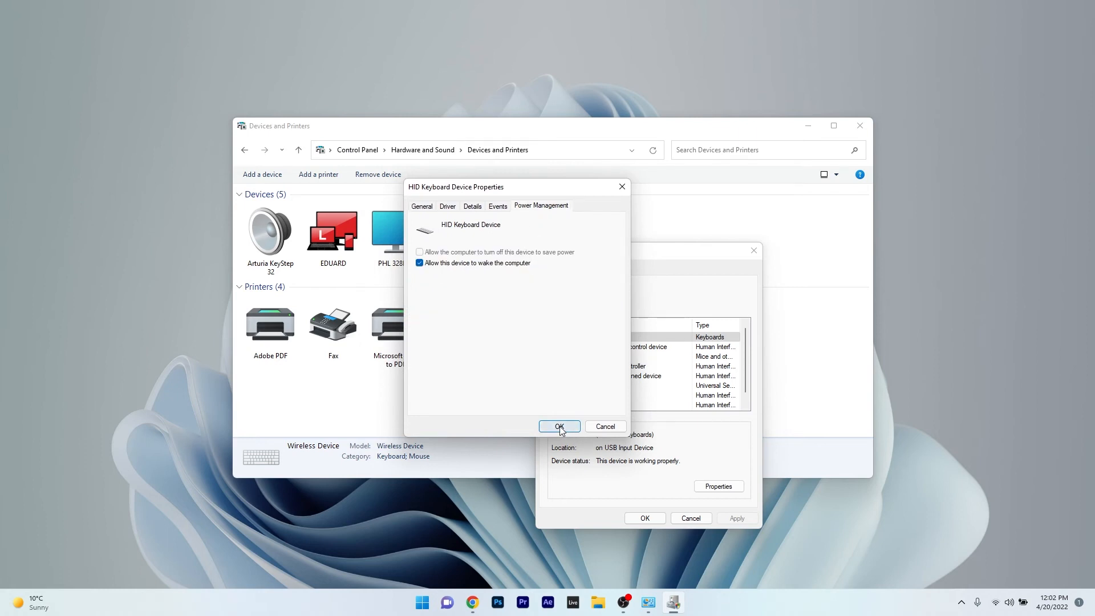
left_click(559, 426)
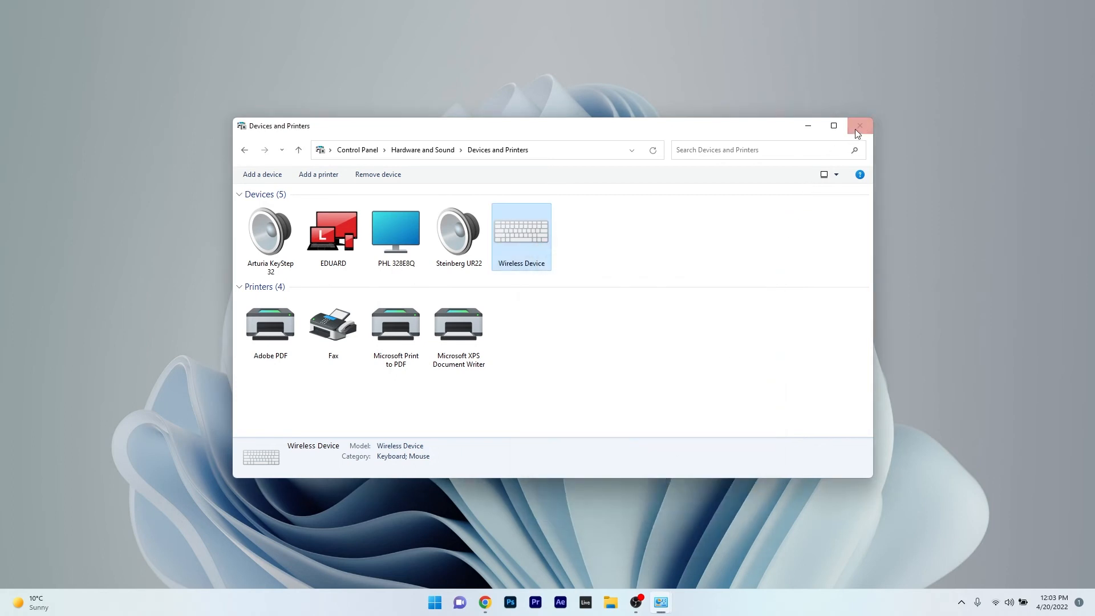
left_click(859, 126)
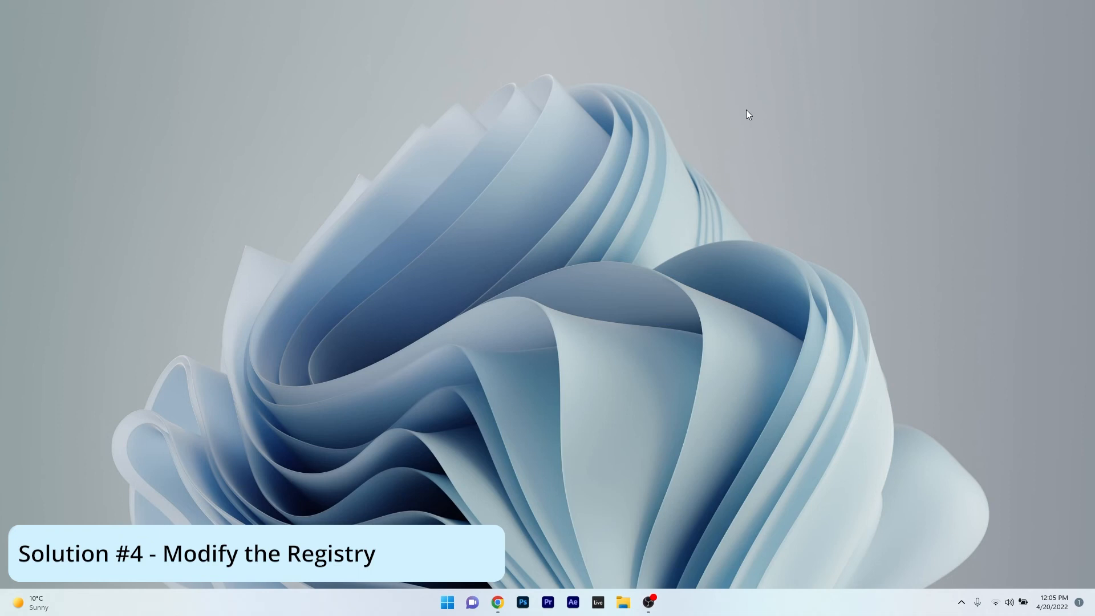
- Launch Registry Editor via a Start search for regedit
left_click(446, 601)
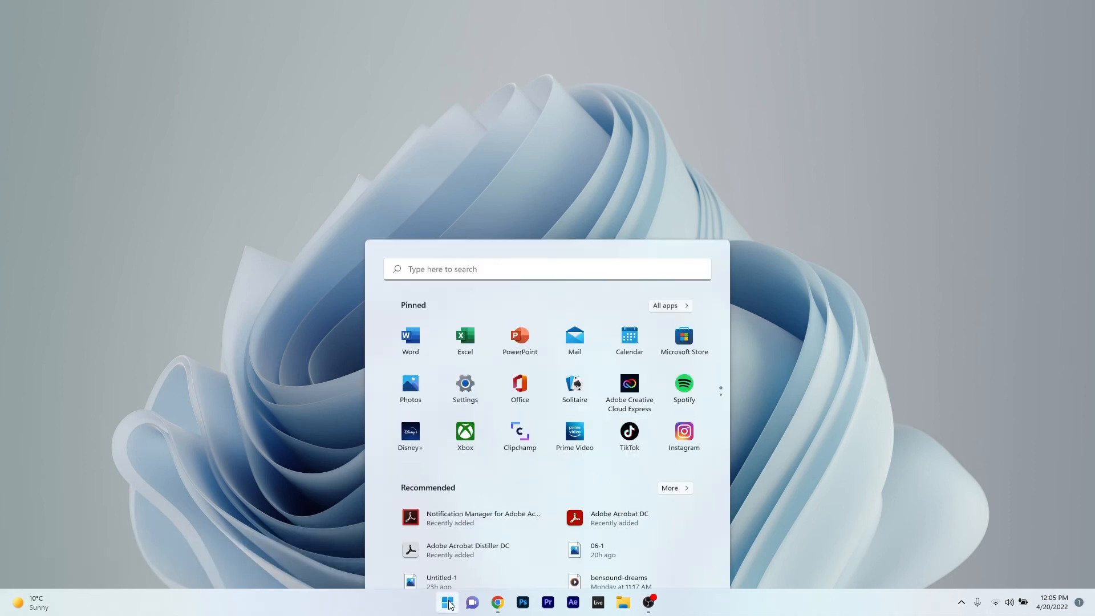
type("regedit")
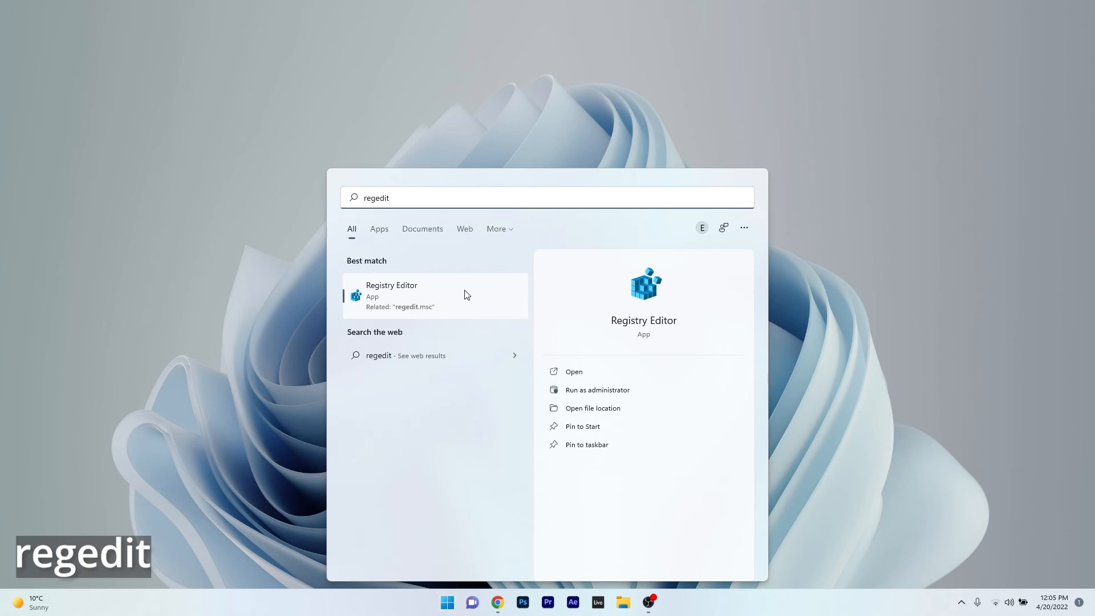
left_click(391, 296)
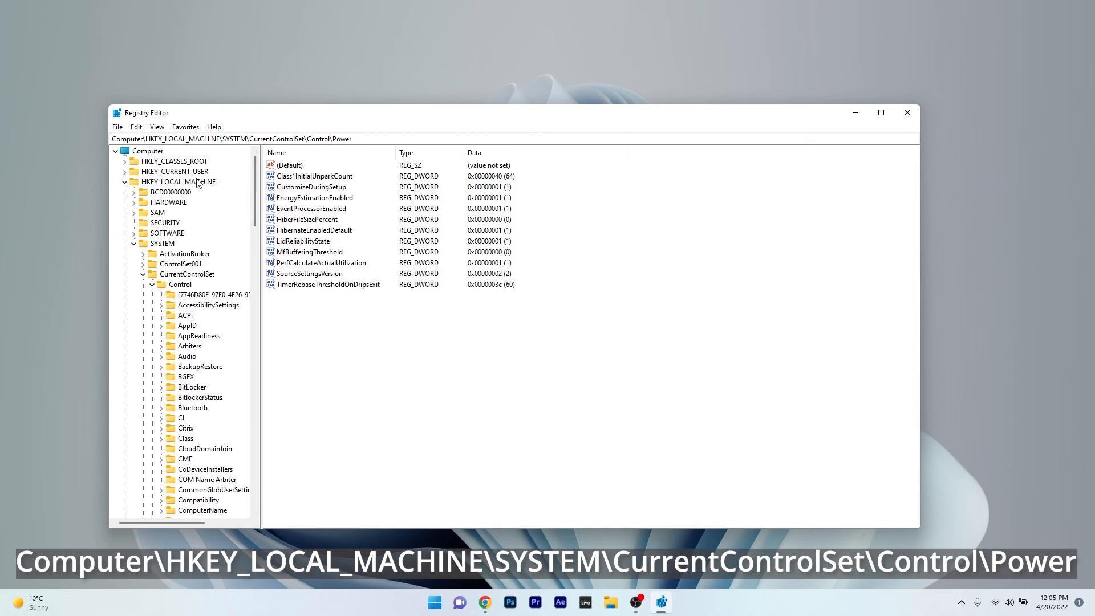
- Expand HKEY_LOCAL_MACHINE\SYSTEM\CurrentControlSet\Control down to the Power key and show its values
left_click(178, 181)
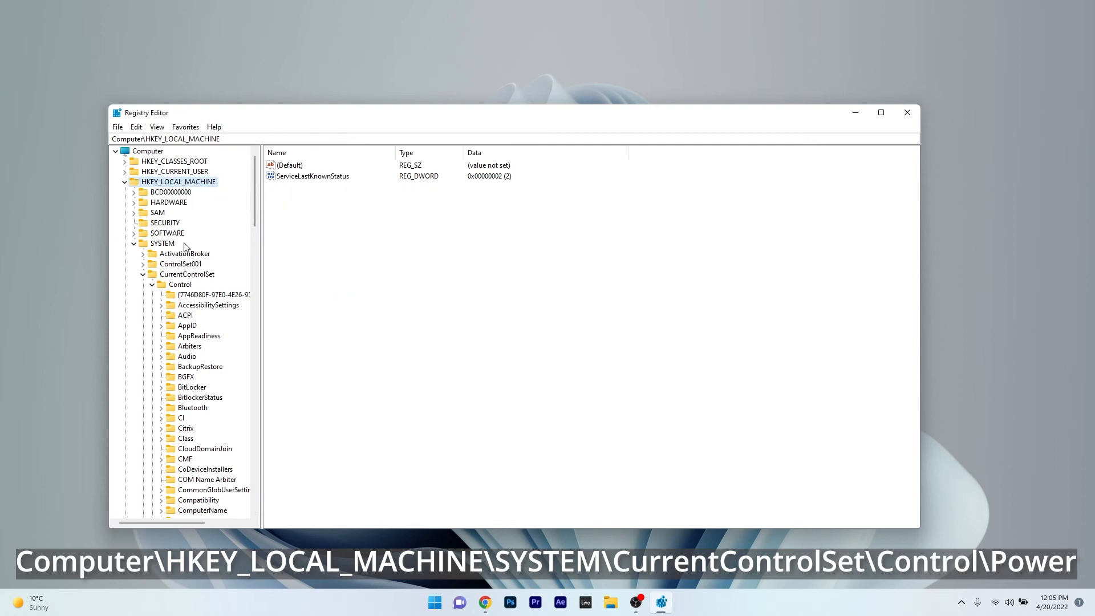
left_click(182, 284)
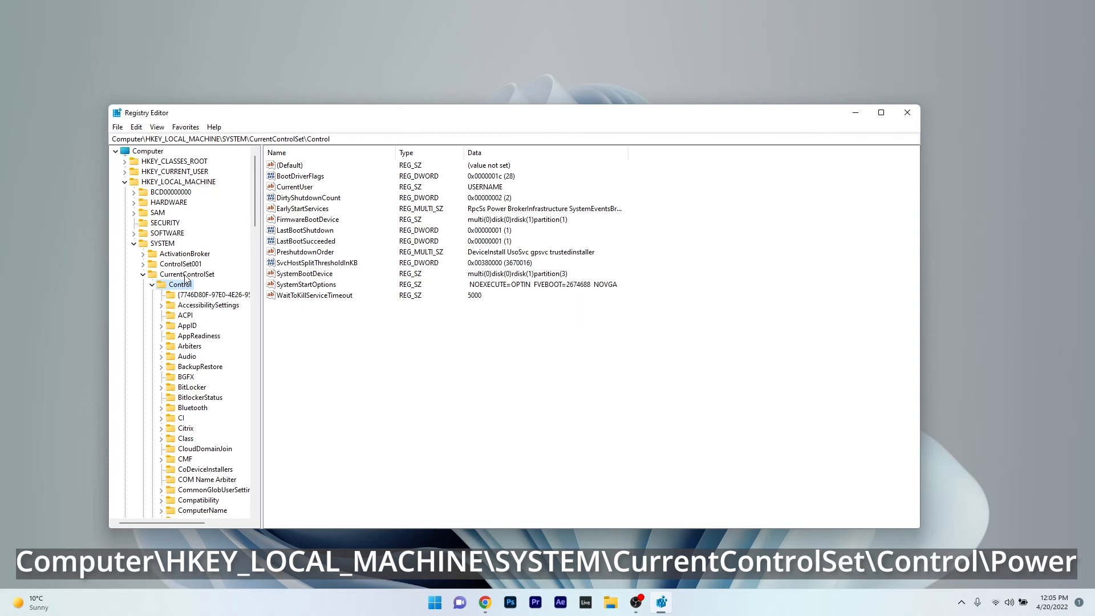
left_click(188, 274)
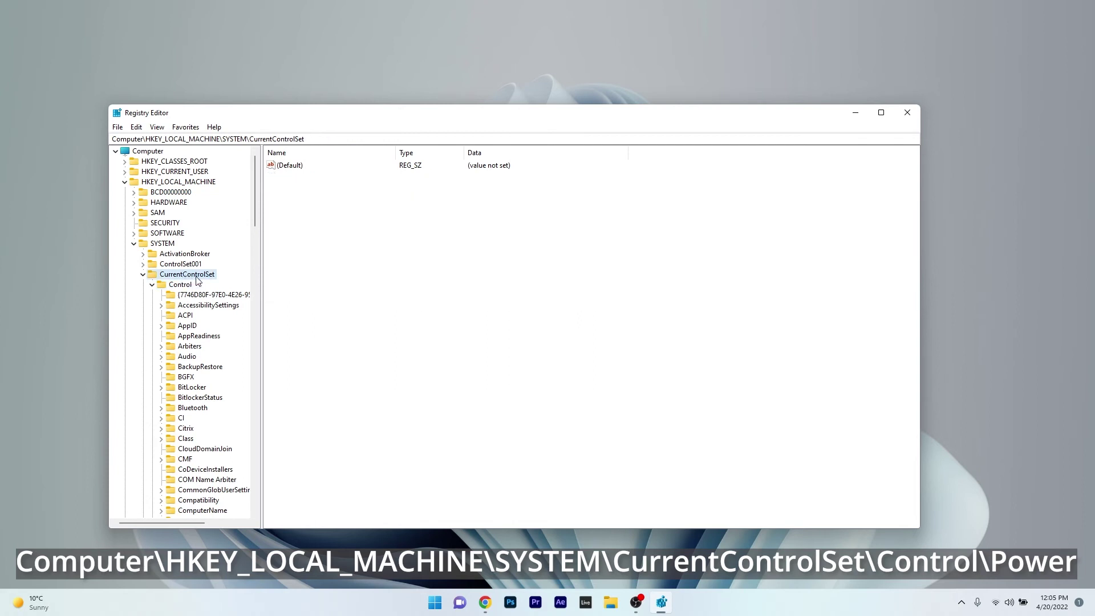
left_click(181, 284)
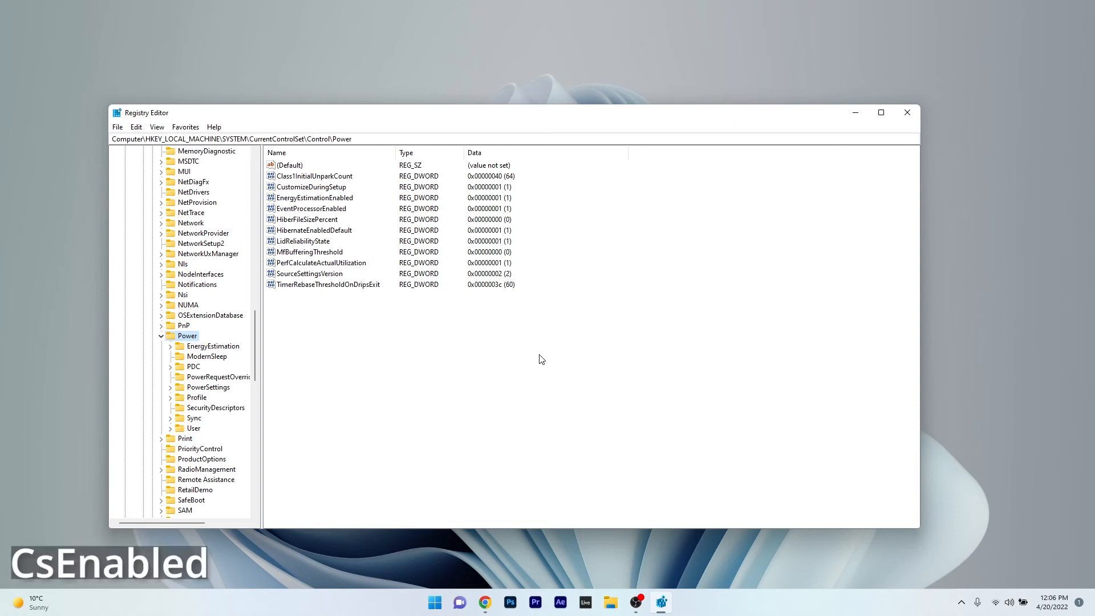
mouse_move(549, 294)
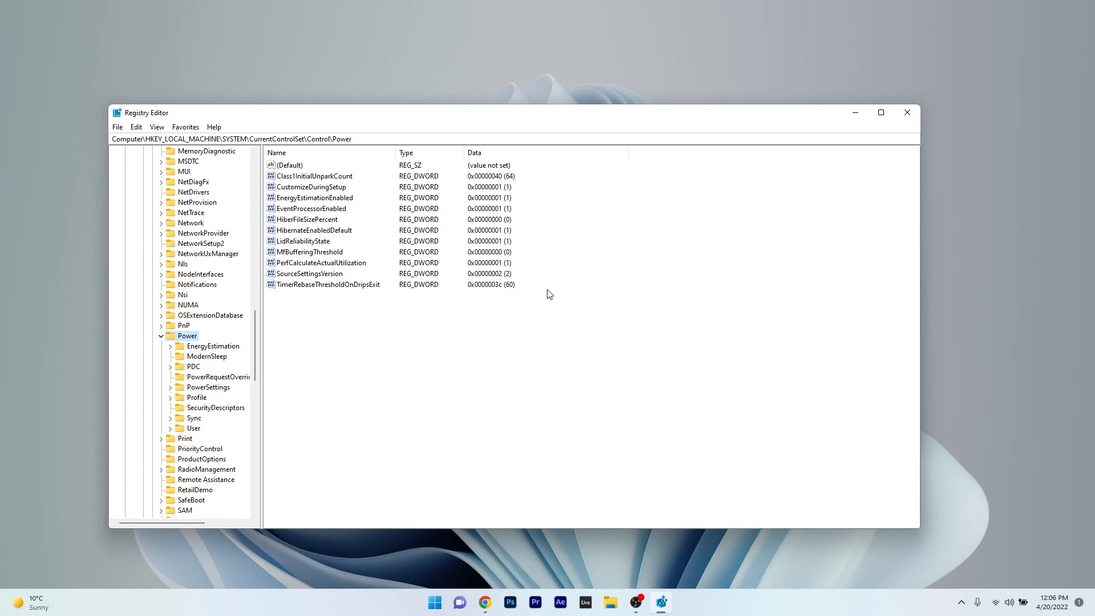
- Create a DWORD (32-bit) value named CsEnabled under Power and set its data to 0
right_click(549, 294)
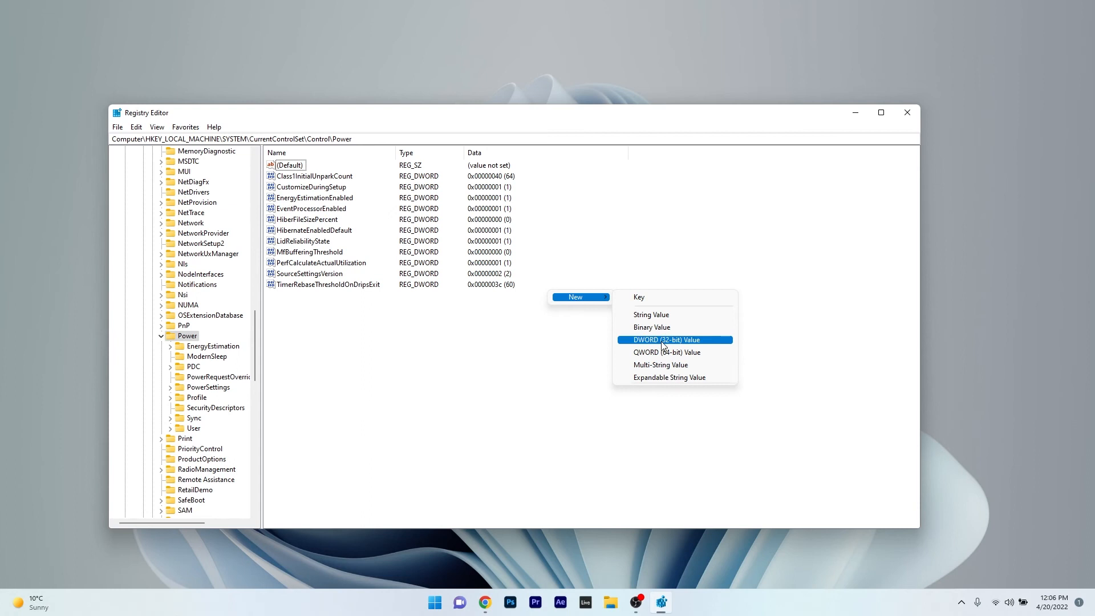
left_click(666, 339)
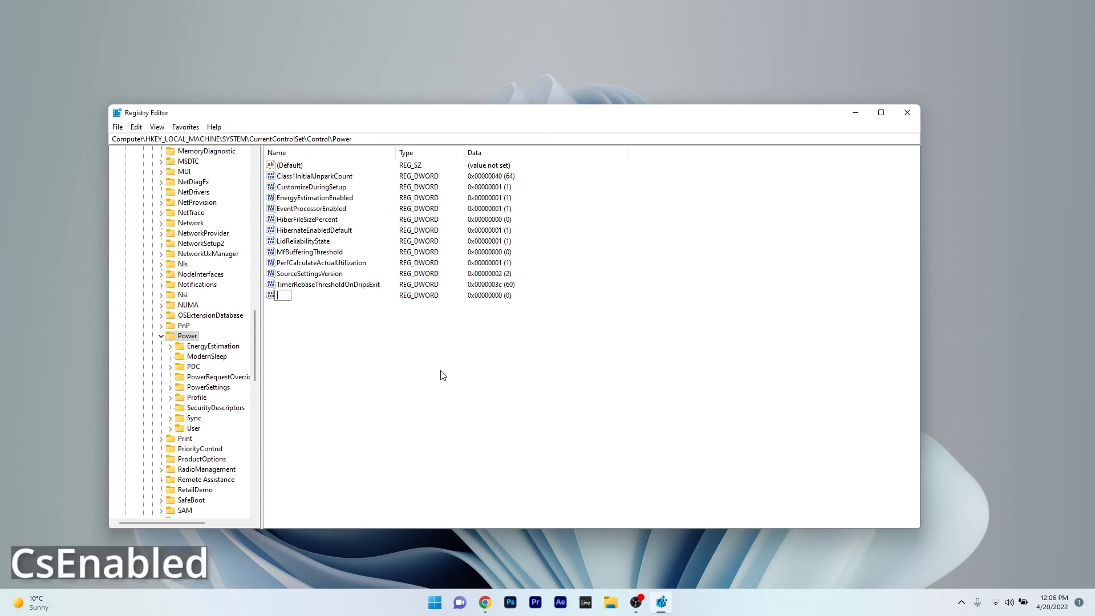
type("CsEnabled")
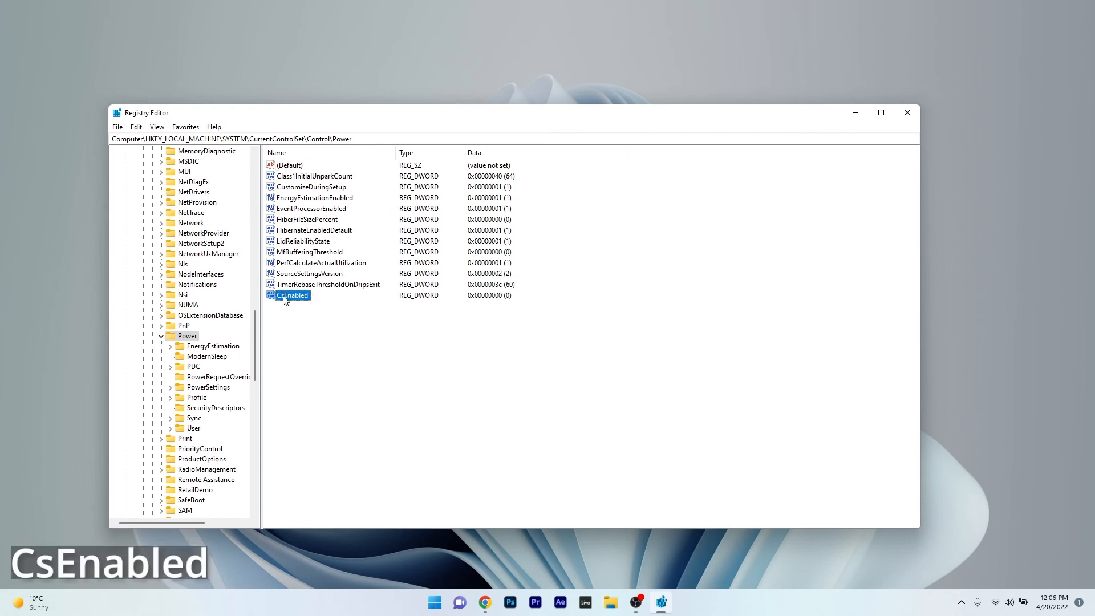
double_click(293, 295)
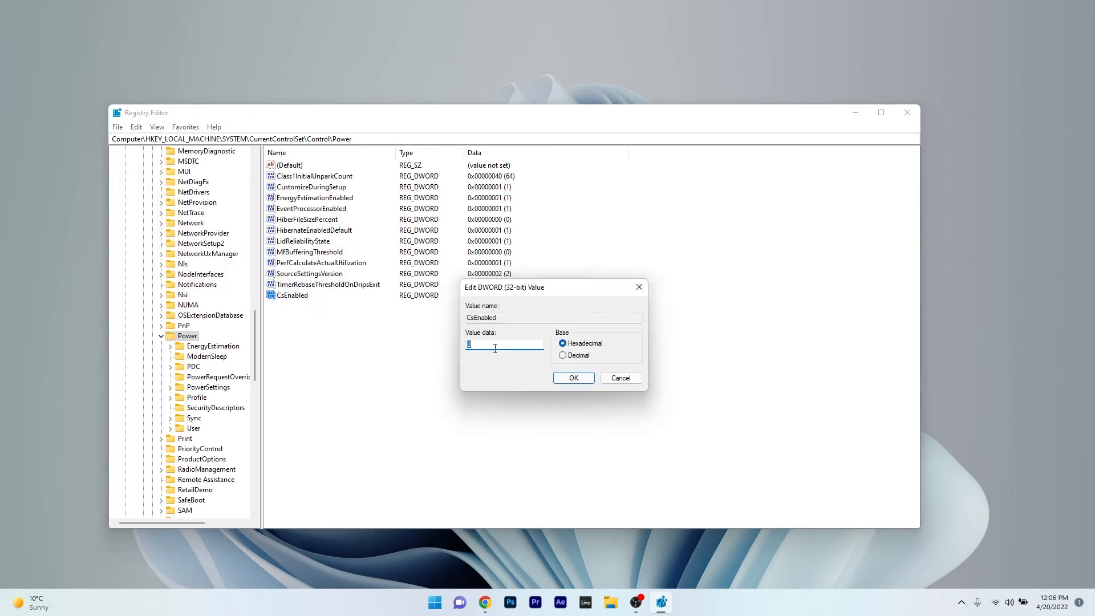
type("0")
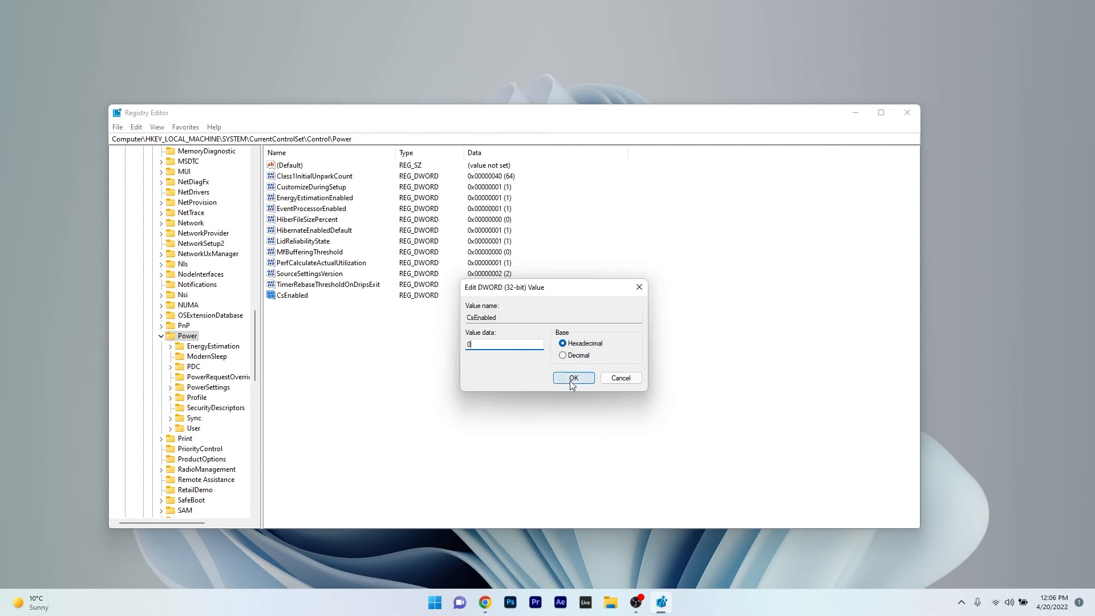
left_click(573, 377)
type("rstrui")
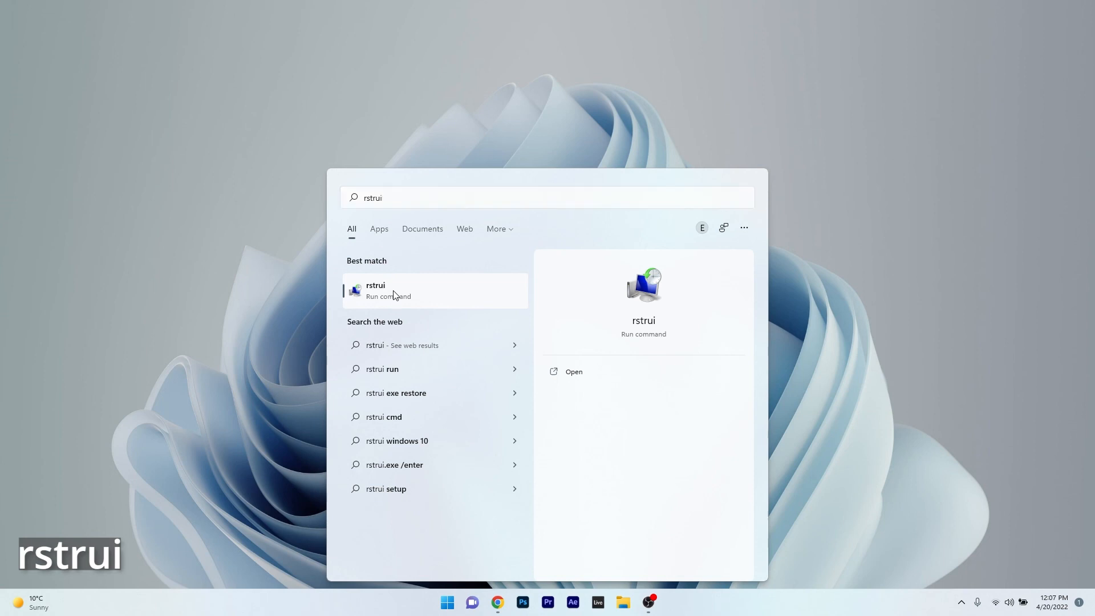
- Walk System Restore (rstrui) to the confirmation page for the 4/20/2022 automatic restore point, then close without restoring
left_click(387, 290)
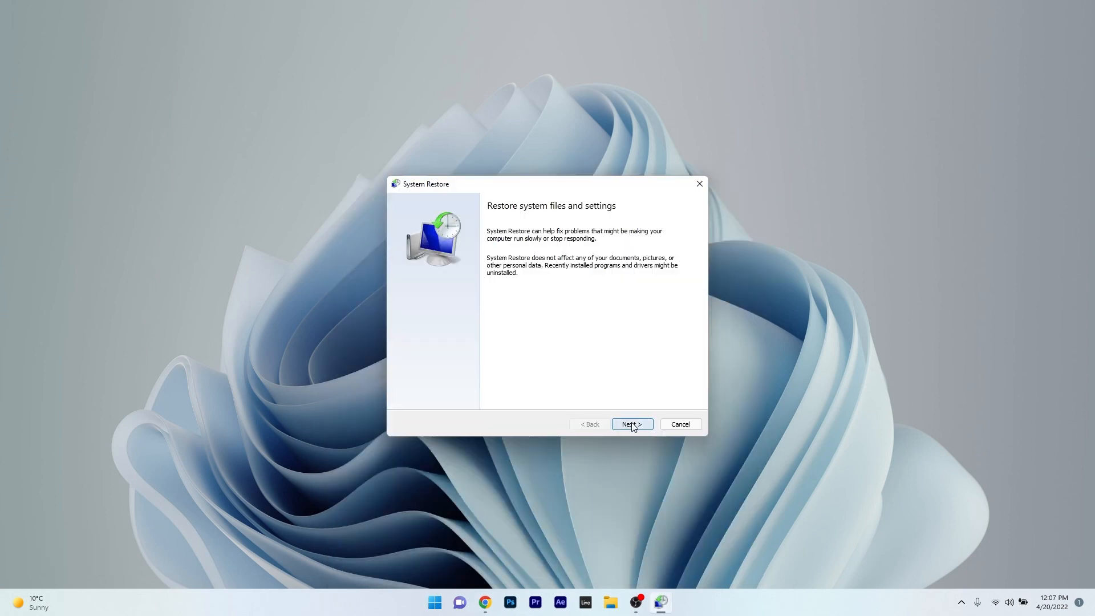
left_click(632, 424)
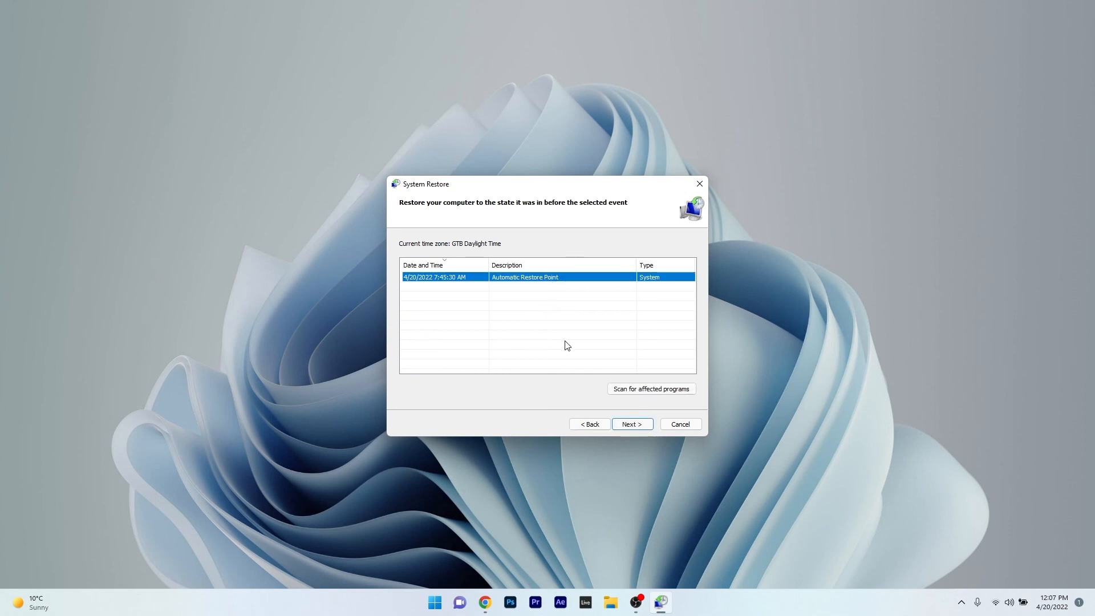
left_click(633, 423)
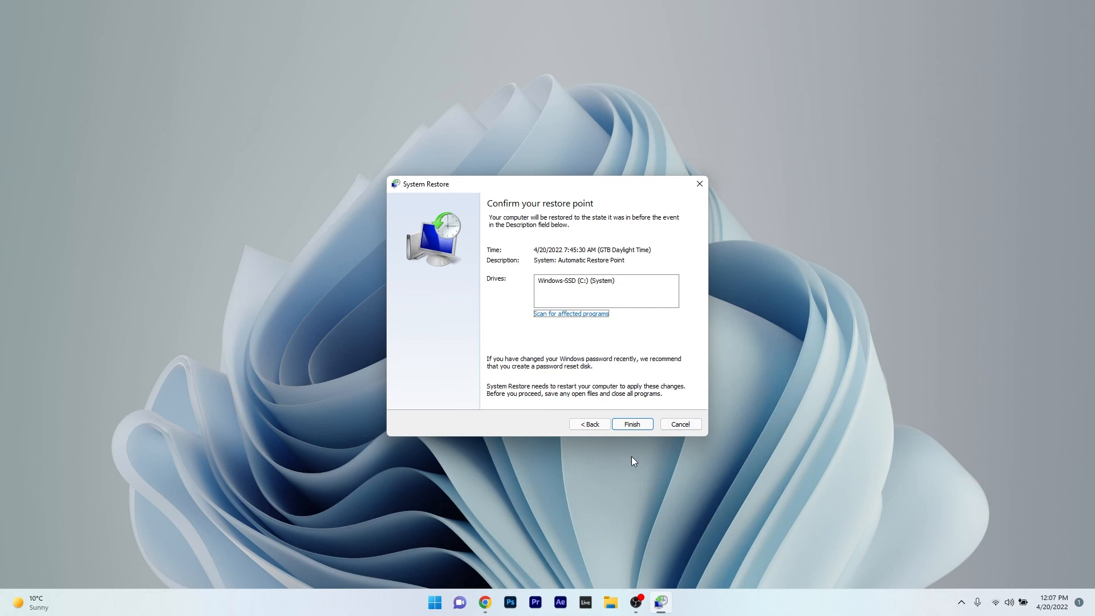
mouse_move(629, 372)
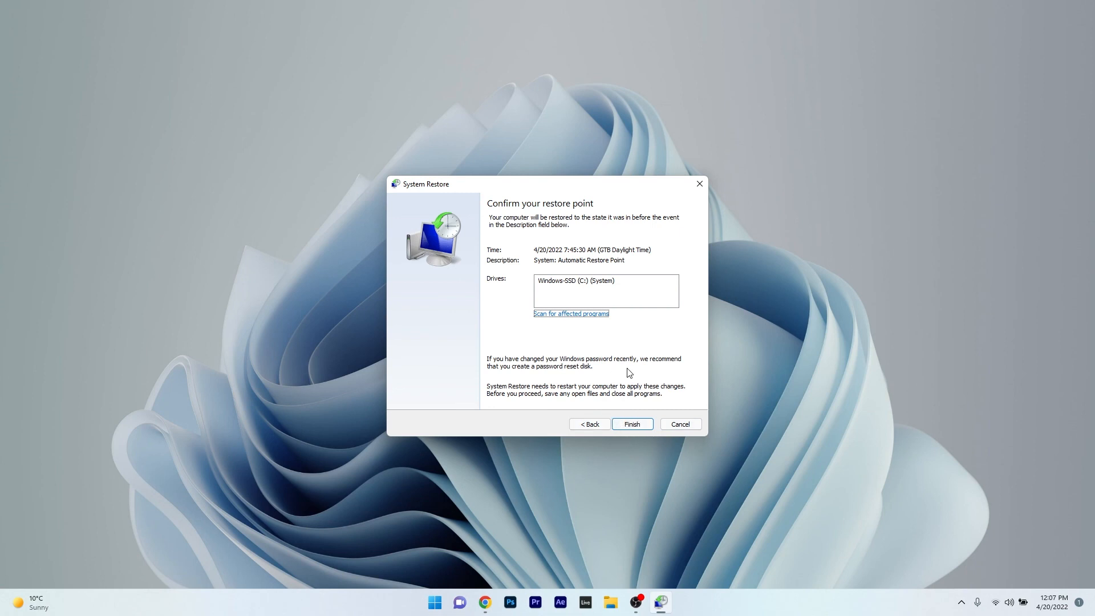
mouse_move(700, 184)
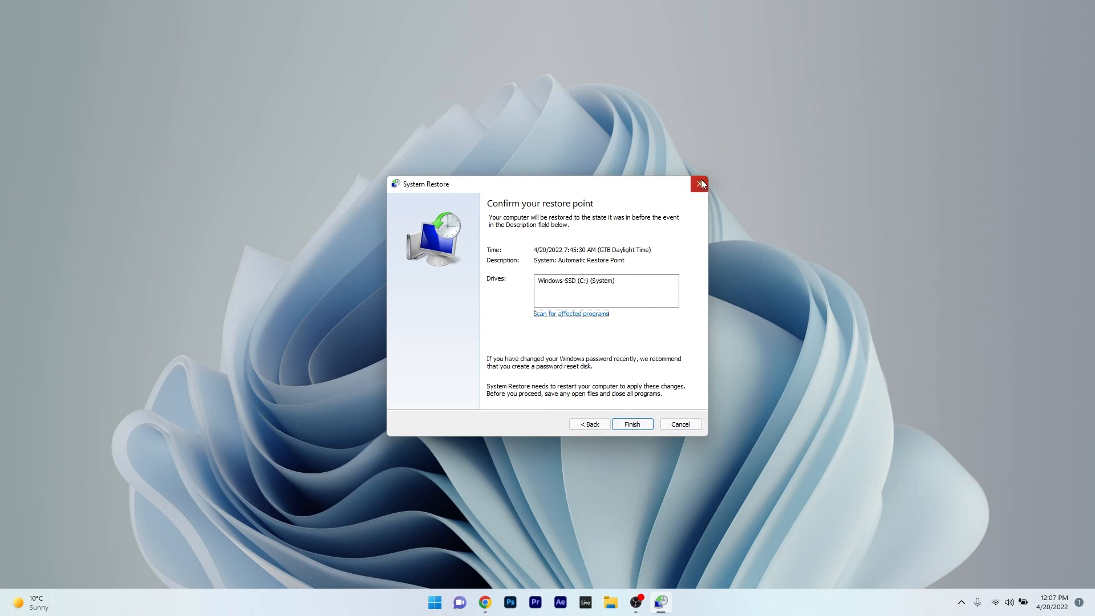
left_click(697, 184)
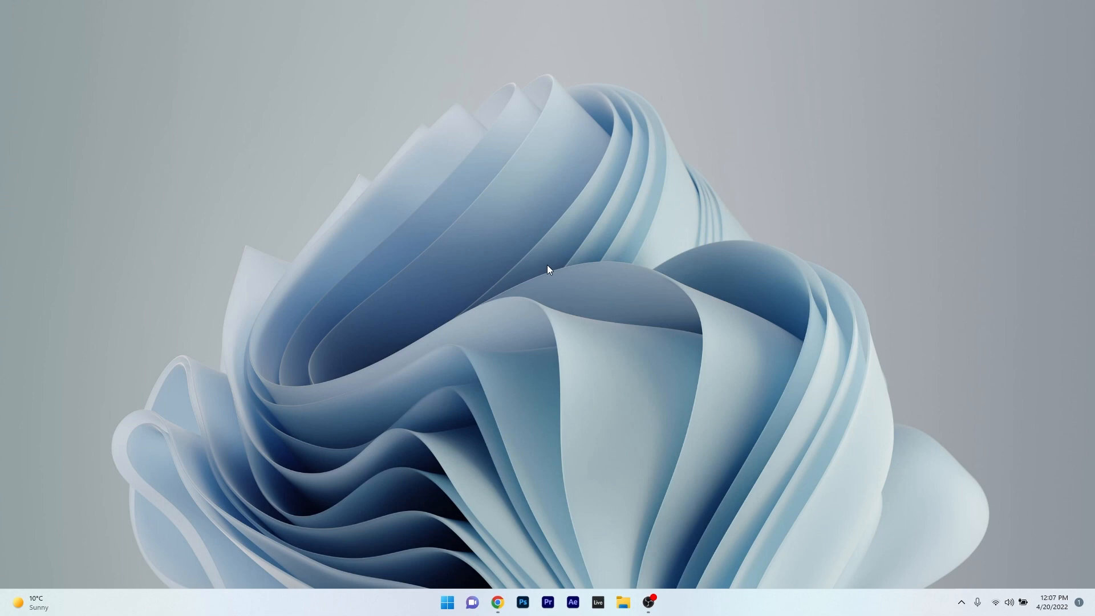
mouse_move(611, 340)
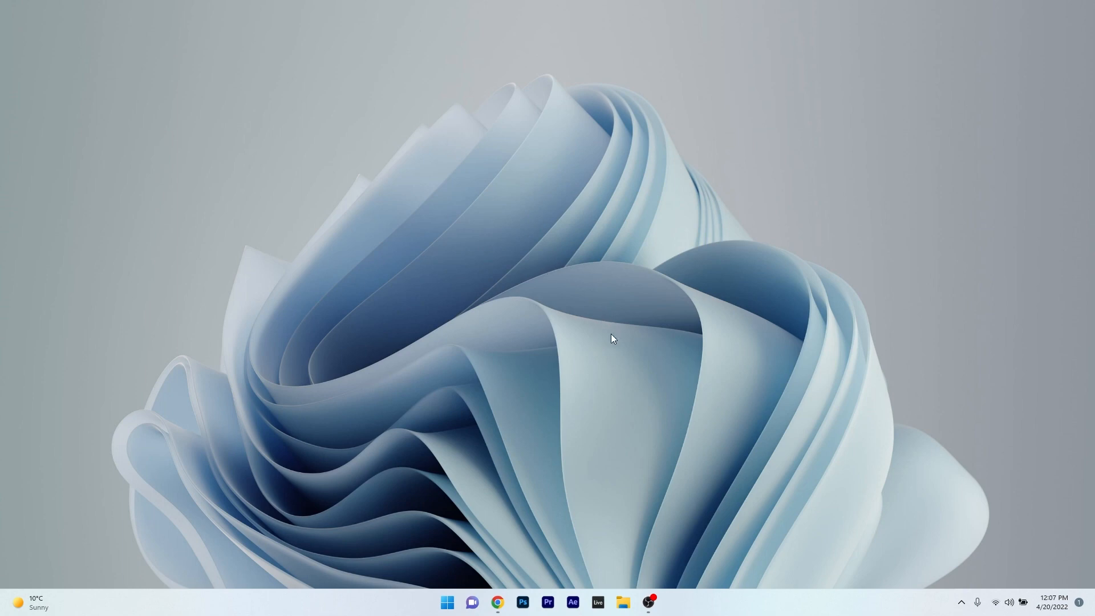